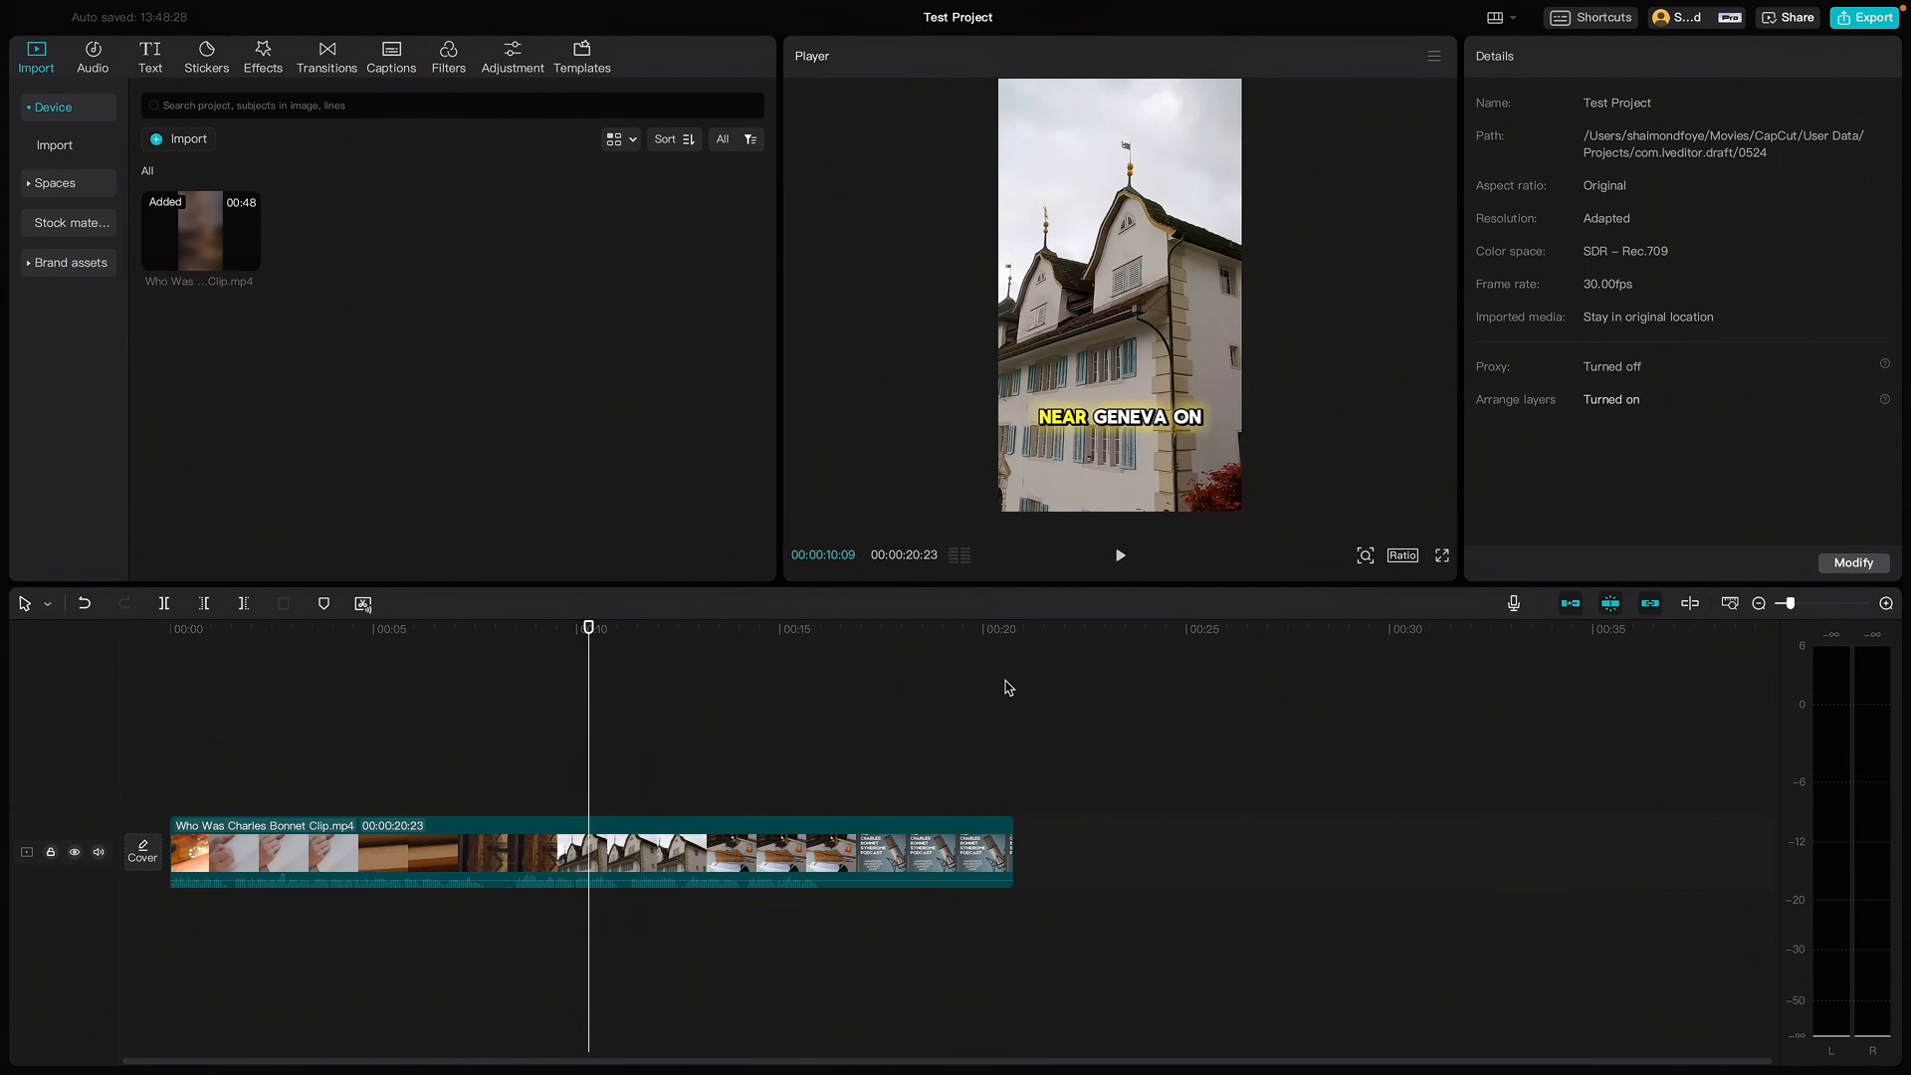
Turn off the audio meter panel using the small meter toggle beside the player timecode
{"action": "left_click", "coordinate": [1118, 554]}
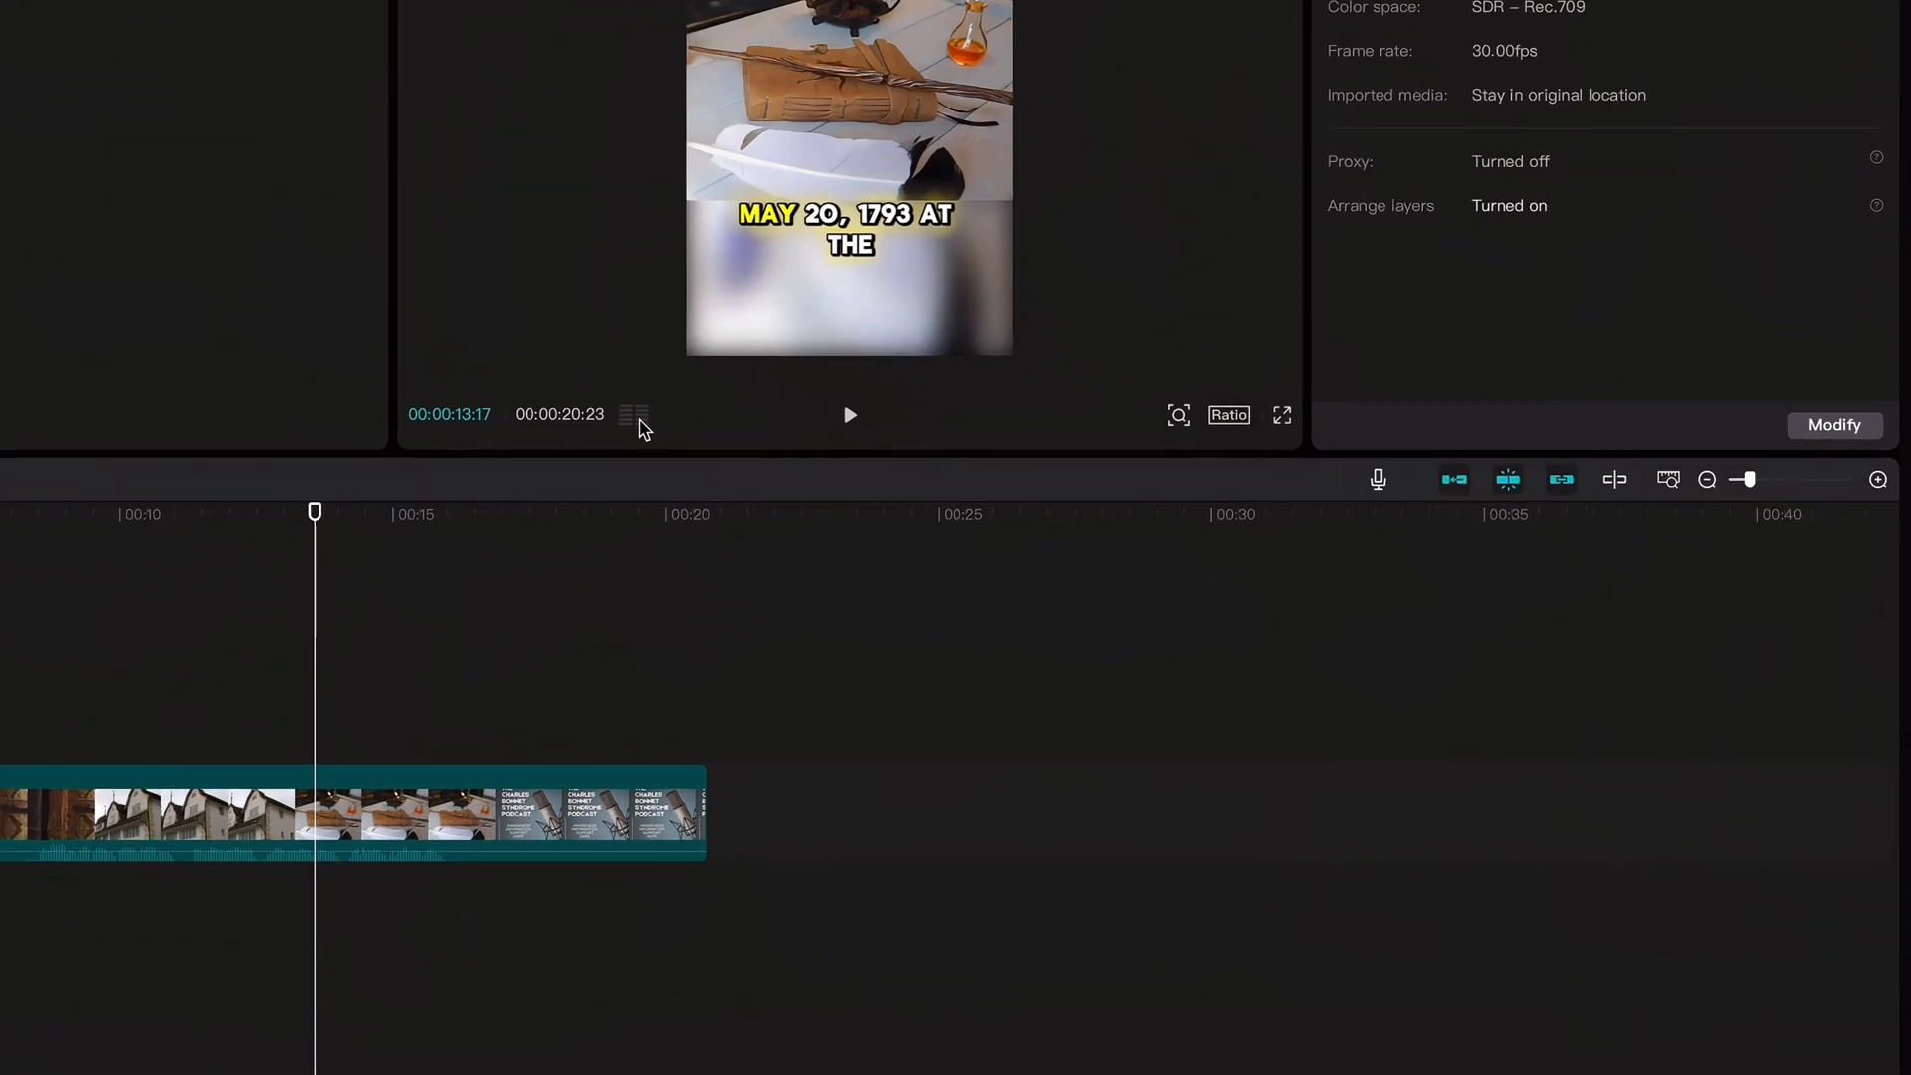
{"action": "mouse_move", "coordinate": [746, 672]}
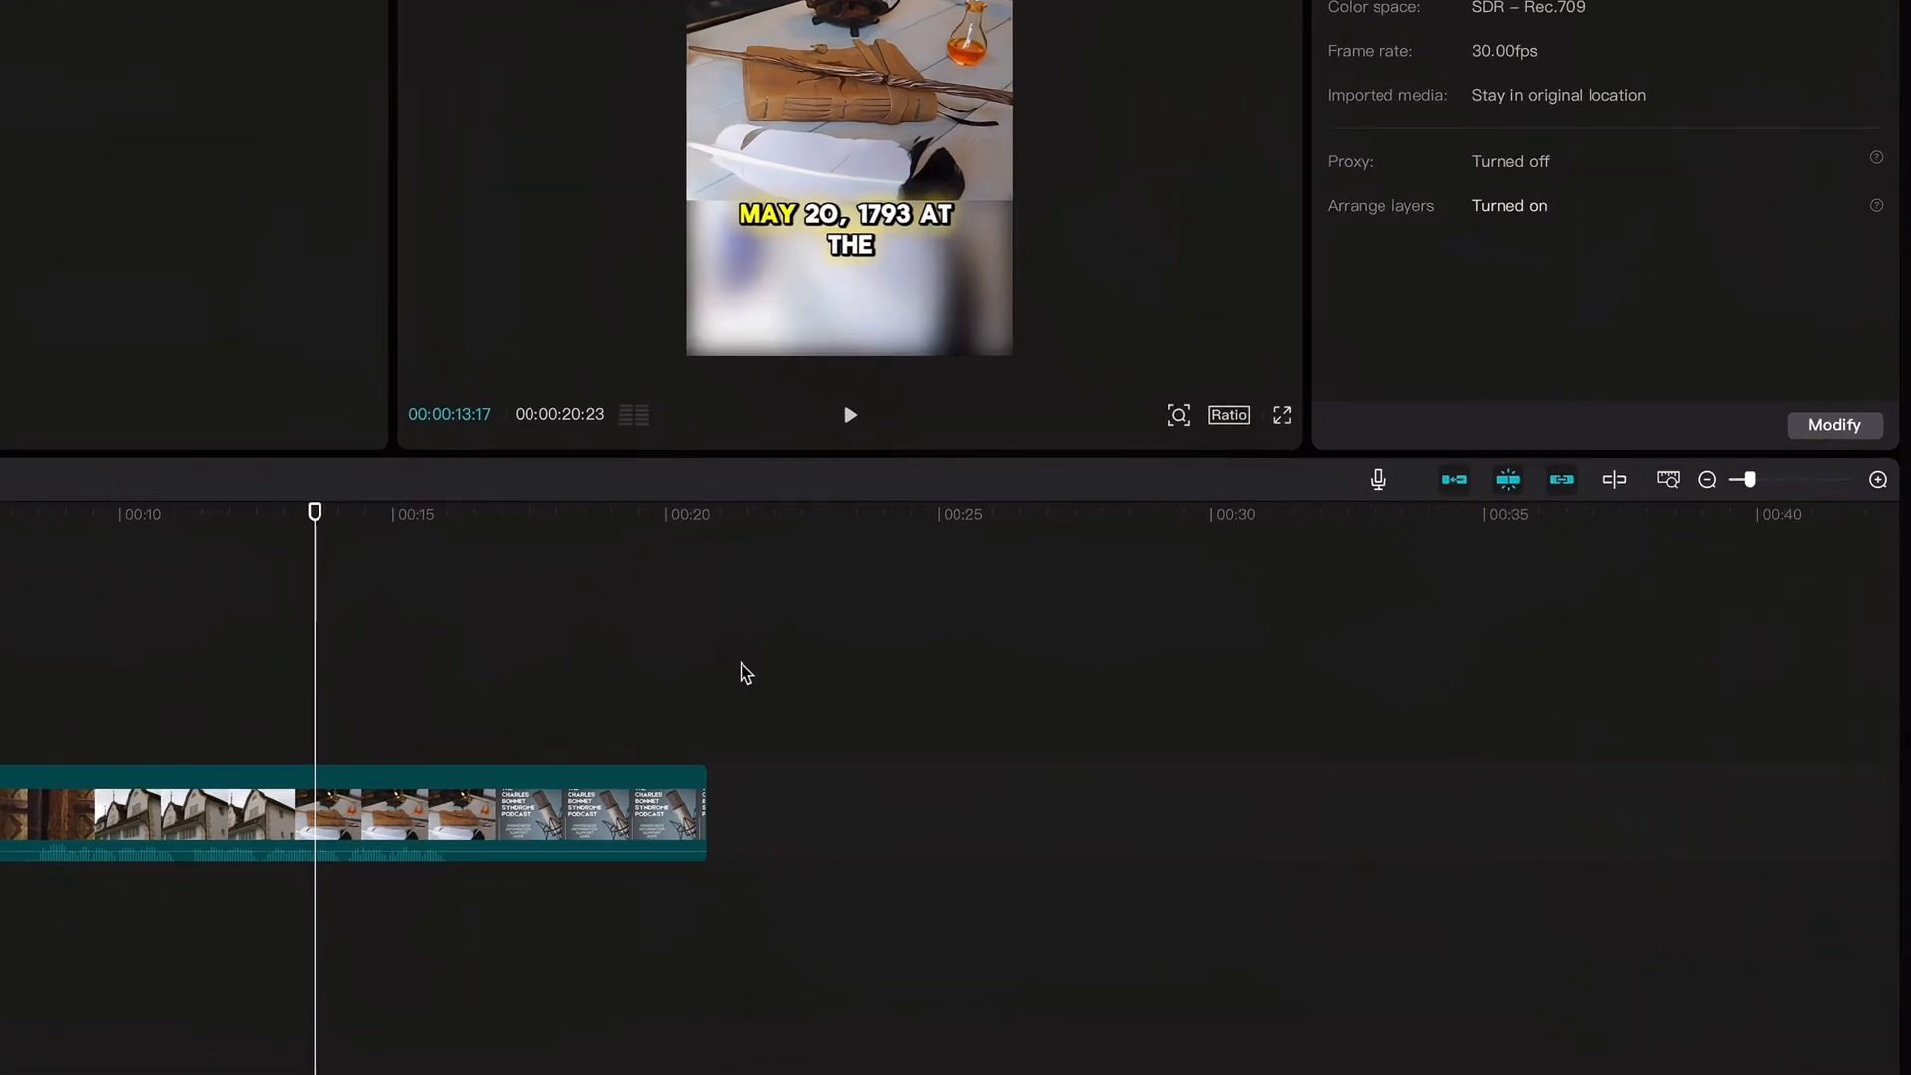